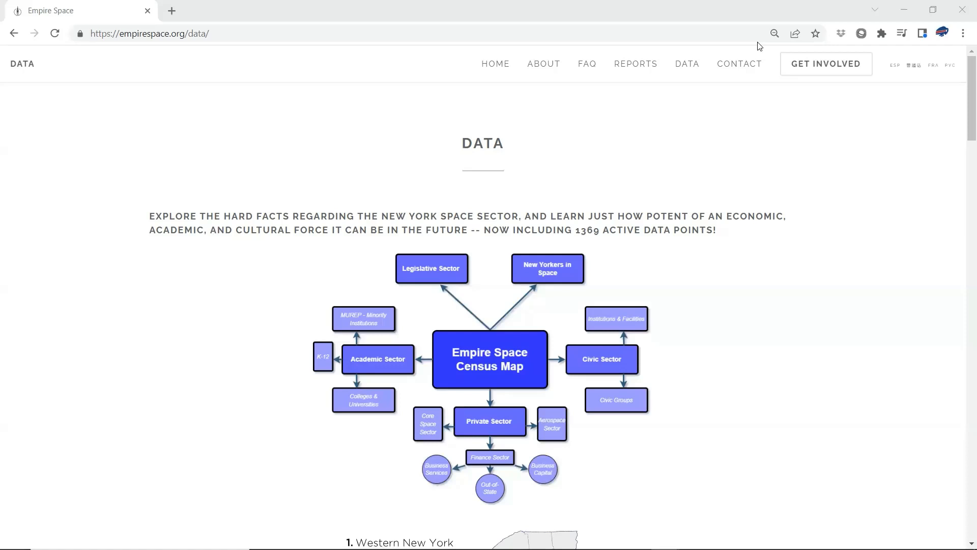
mouse_move(684, 131)
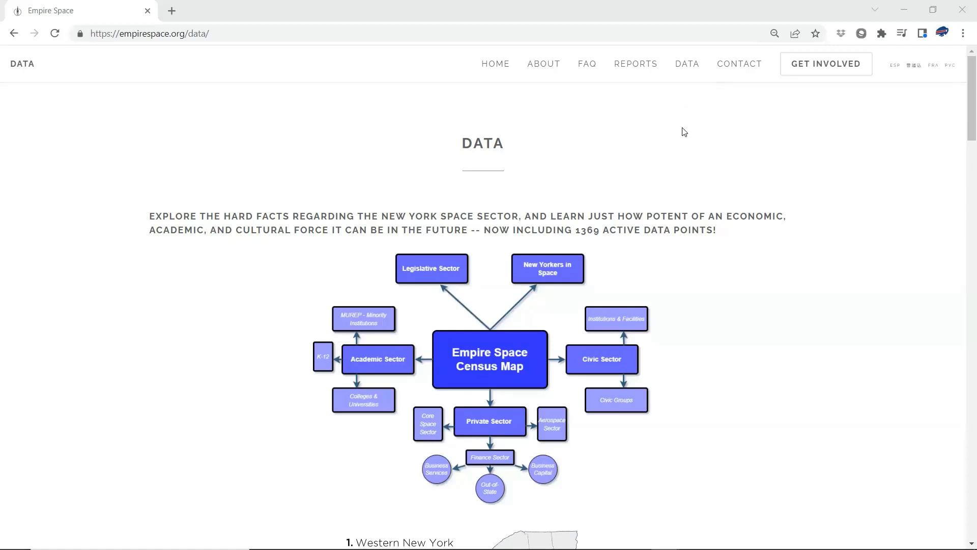
mouse_move(556, 111)
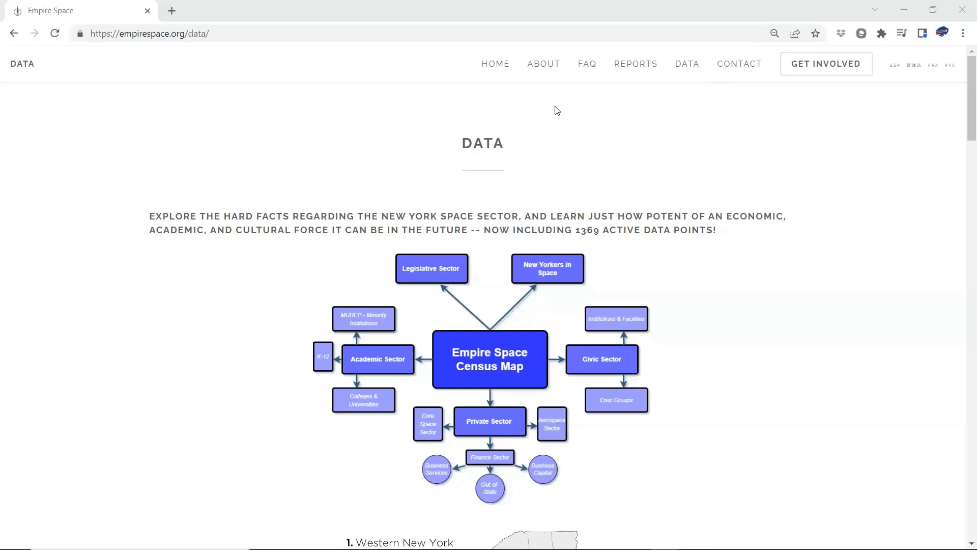
mouse_move(544, 97)
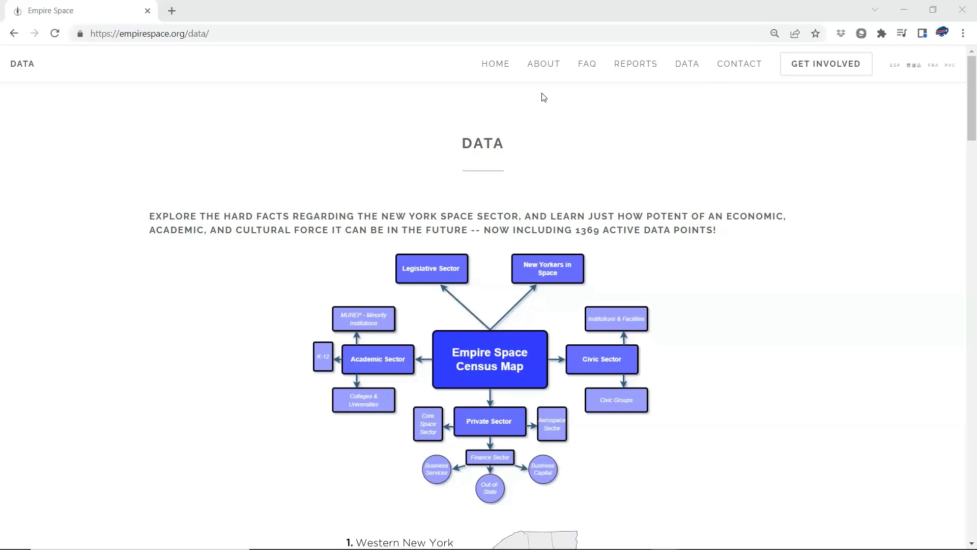
mouse_move(539, 144)
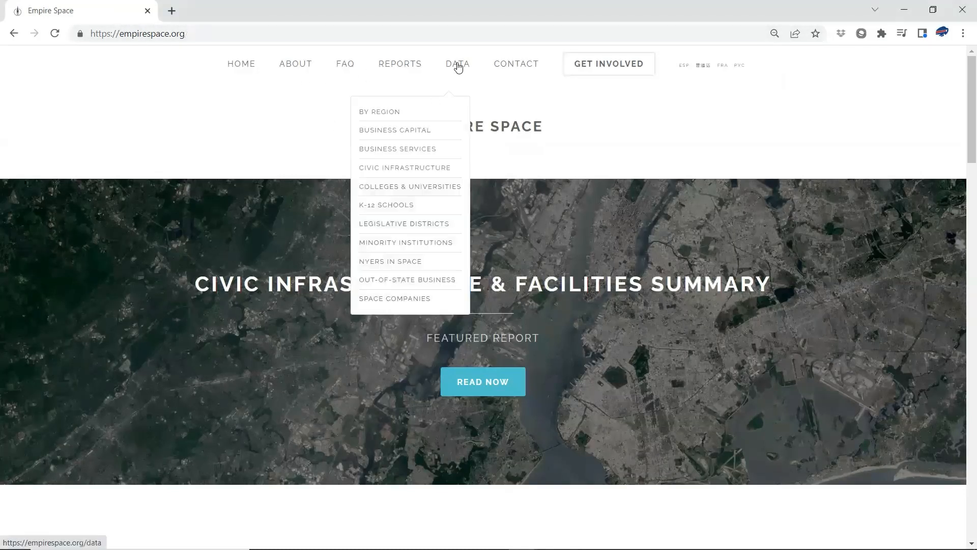
Open the DATA page, try the Legislative Sector box, then scroll to the New York regions list.
left_click(458, 63)
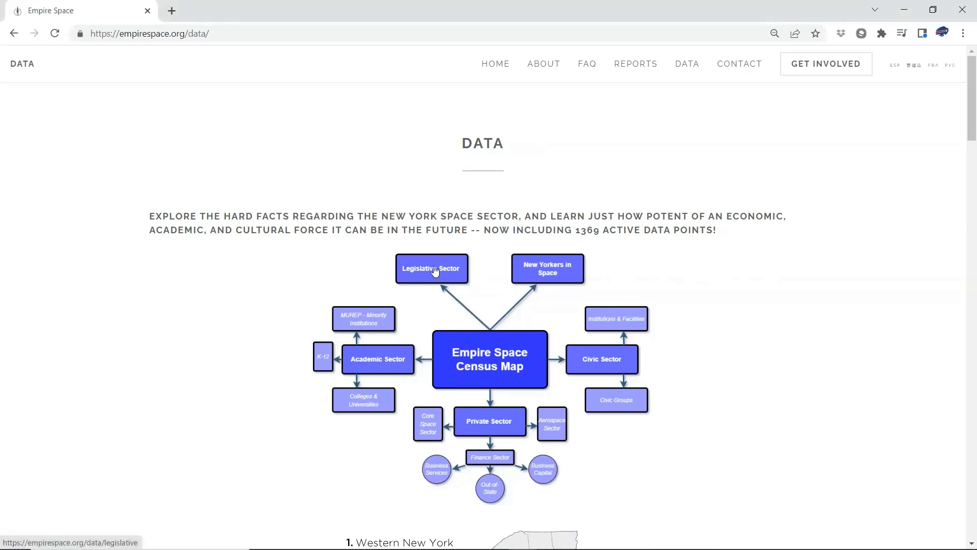
mouse_move(431, 269)
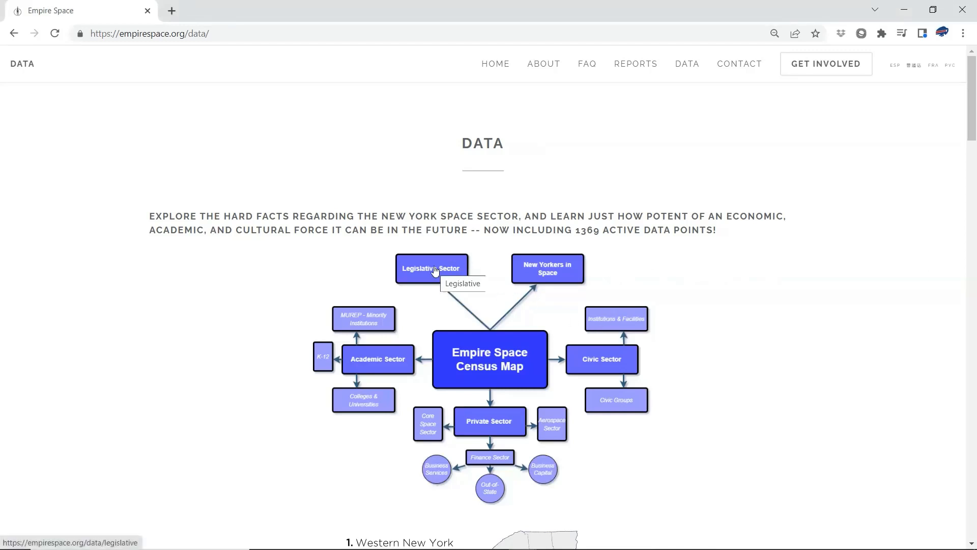
left_click(431, 268)
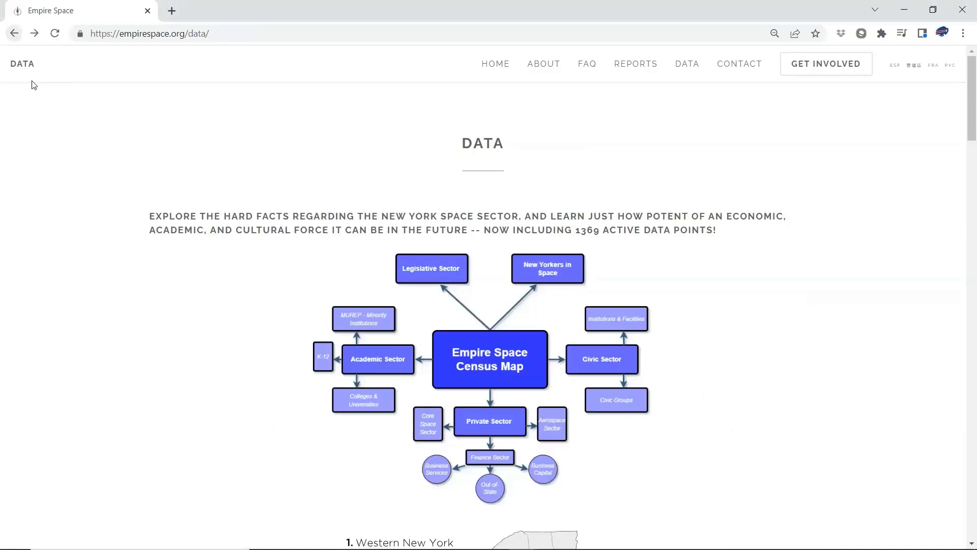
mouse_move(306, 269)
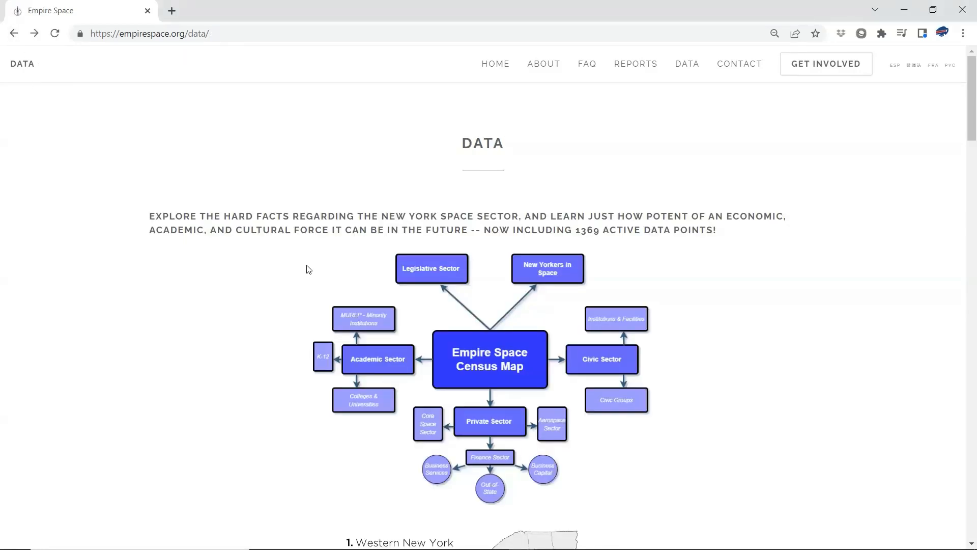
mouse_move(275, 301)
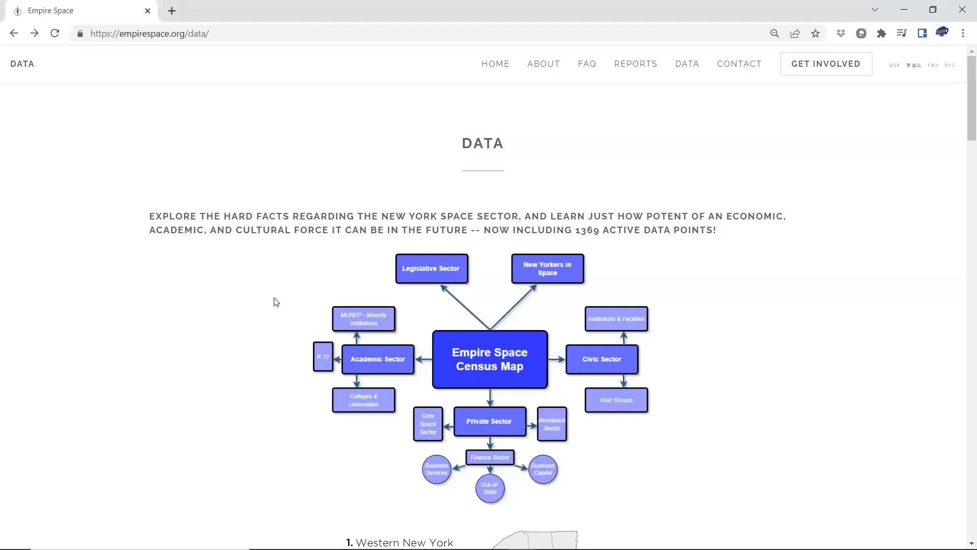
scroll("down", 3)
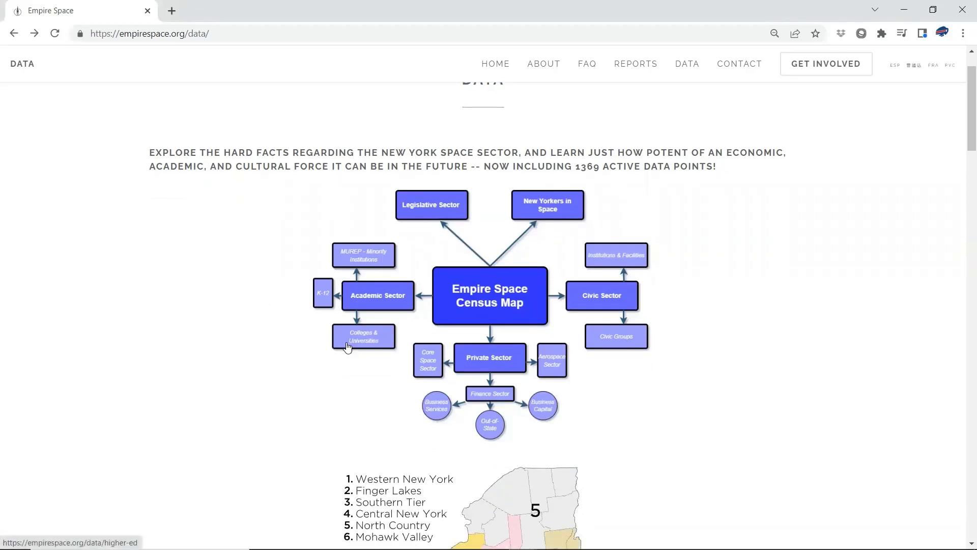
Scroll the Colleges & Universities table and open the Assembly district 19 representative page.
left_click(363, 336)
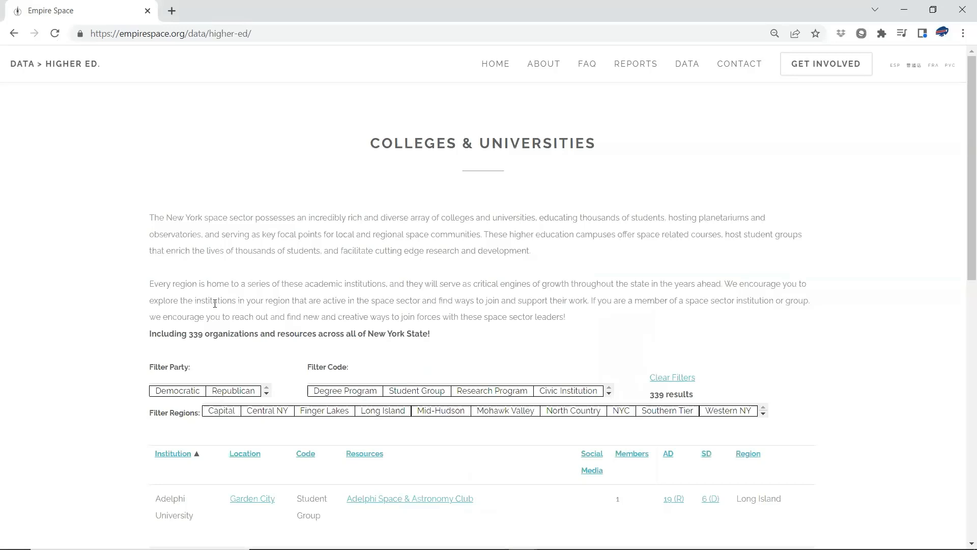
scroll("down", 3)
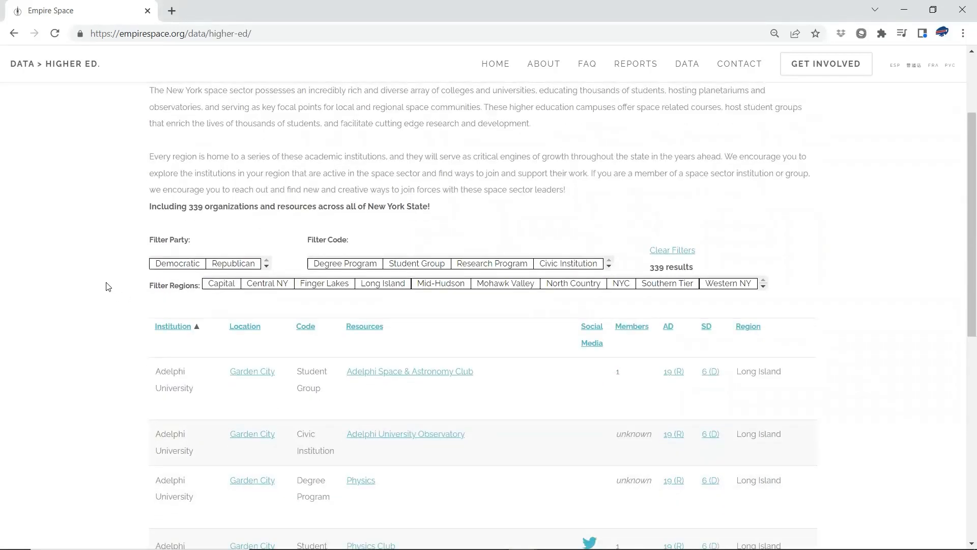
scroll("down", 3)
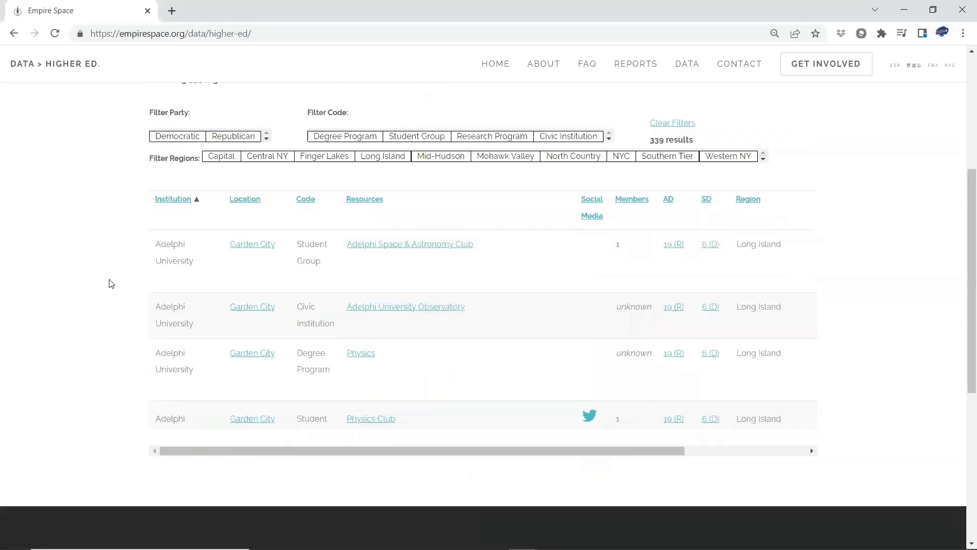
scroll("down", 3)
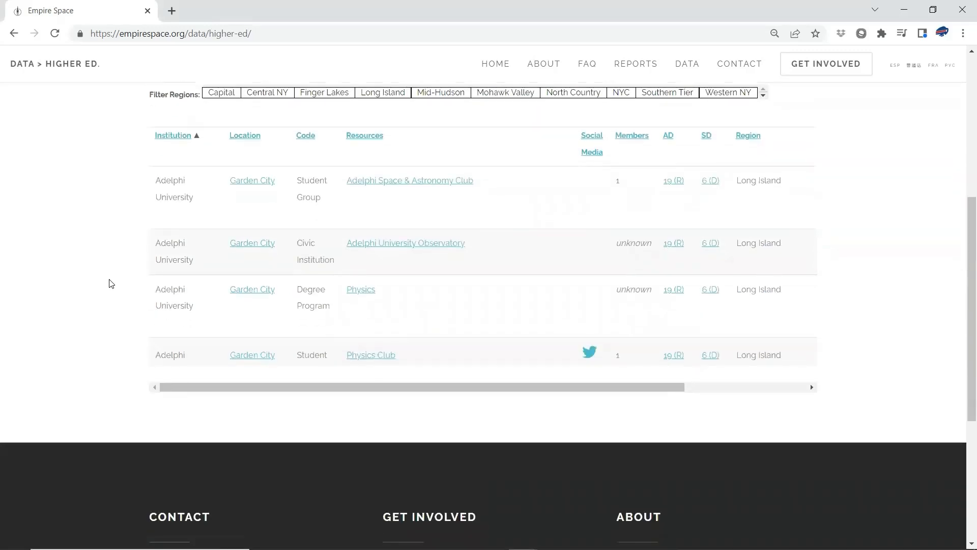
mouse_move(148, 157)
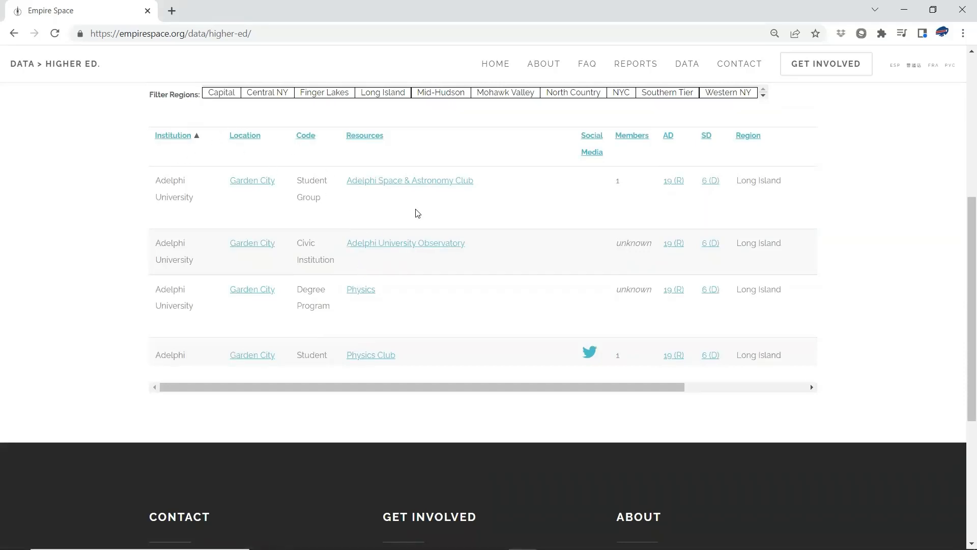
mouse_move(697, 179)
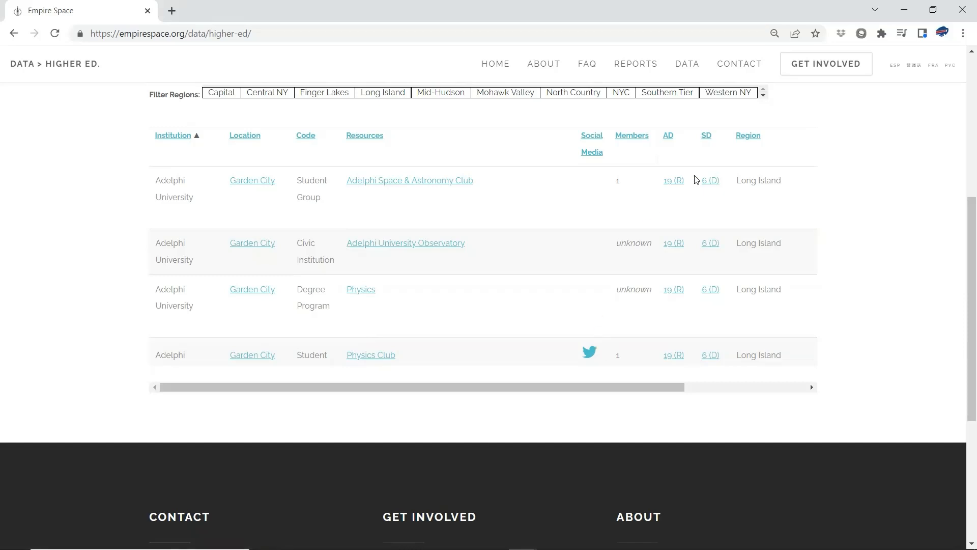
mouse_move(669, 137)
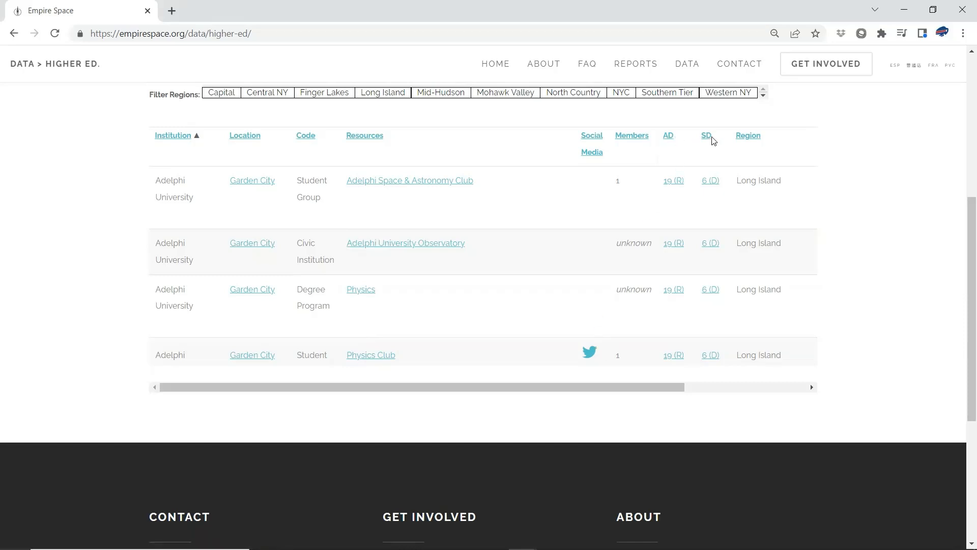
mouse_move(668, 135)
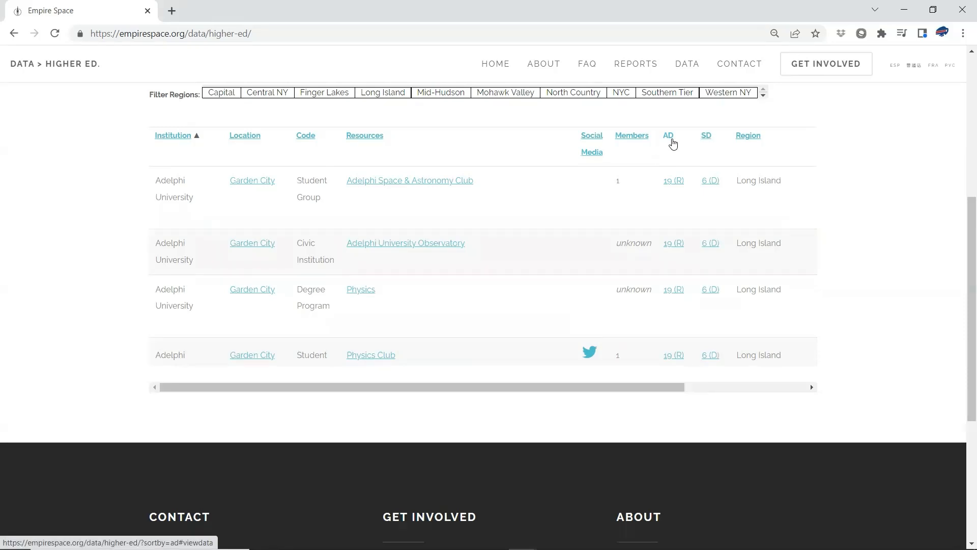
mouse_move(706, 135)
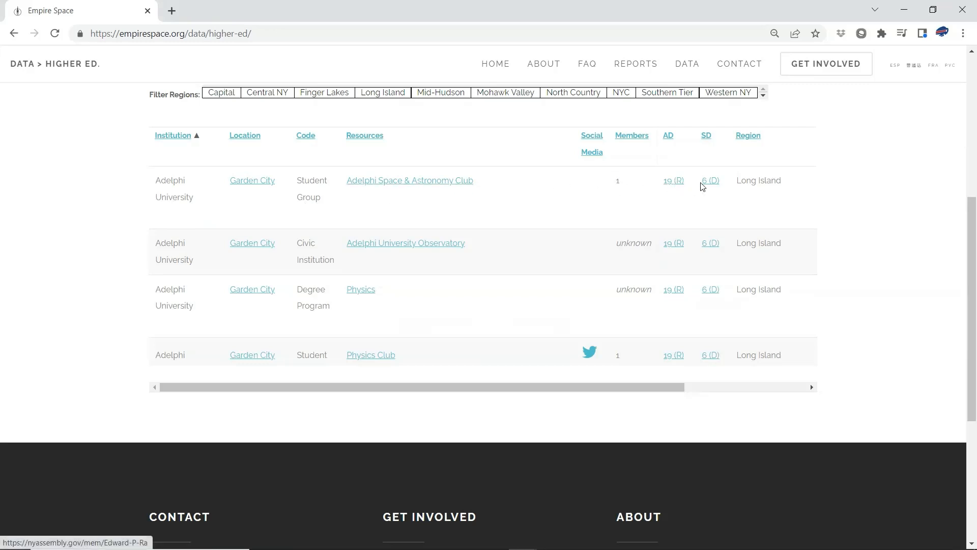
mouse_move(710, 180)
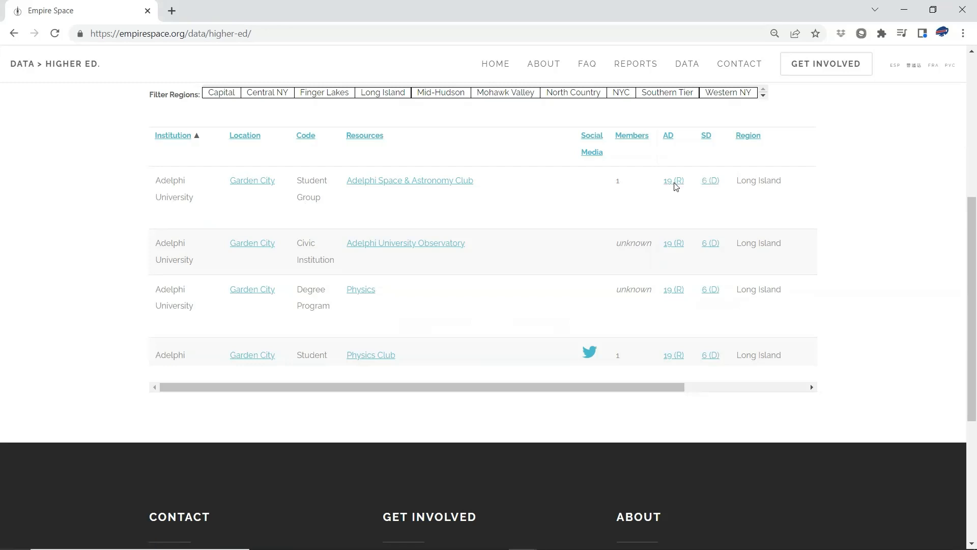
left_click(674, 180)
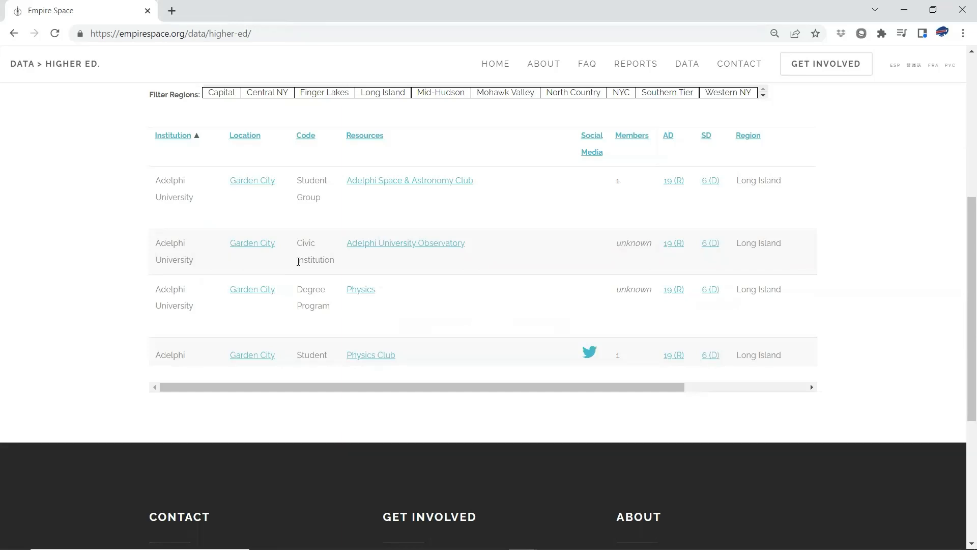
scroll("down", 3)
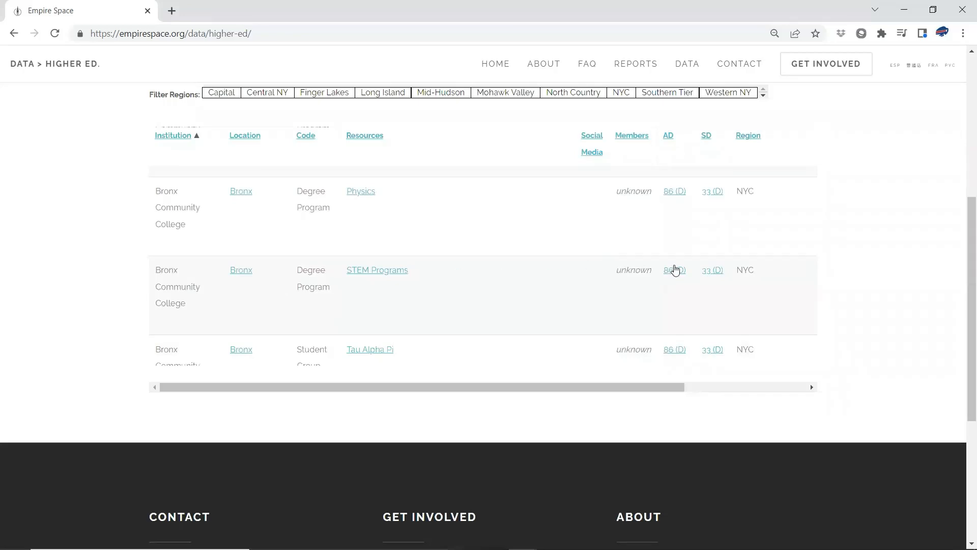
mouse_move(122, 213)
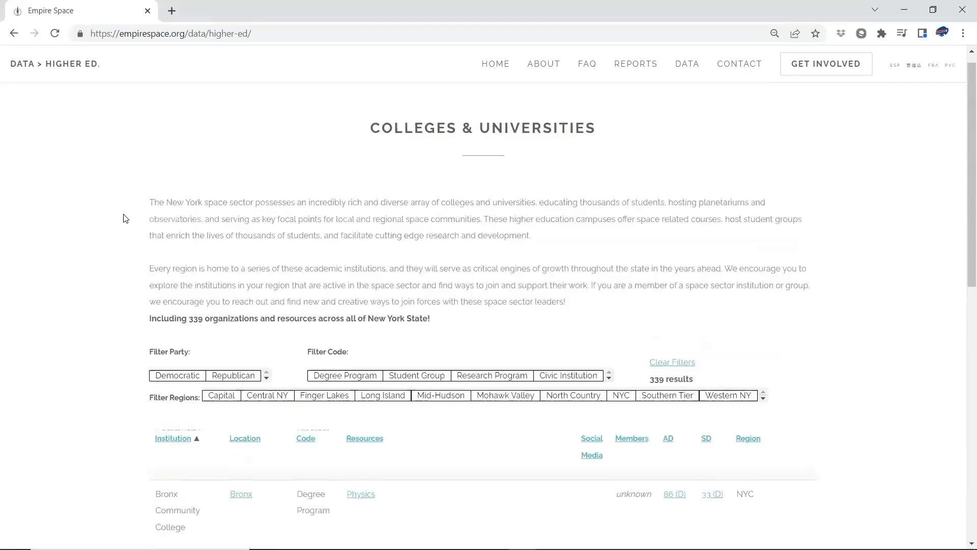
Go back two pages to Space Companies and scroll to the Aerospace table.
left_click(14, 33)
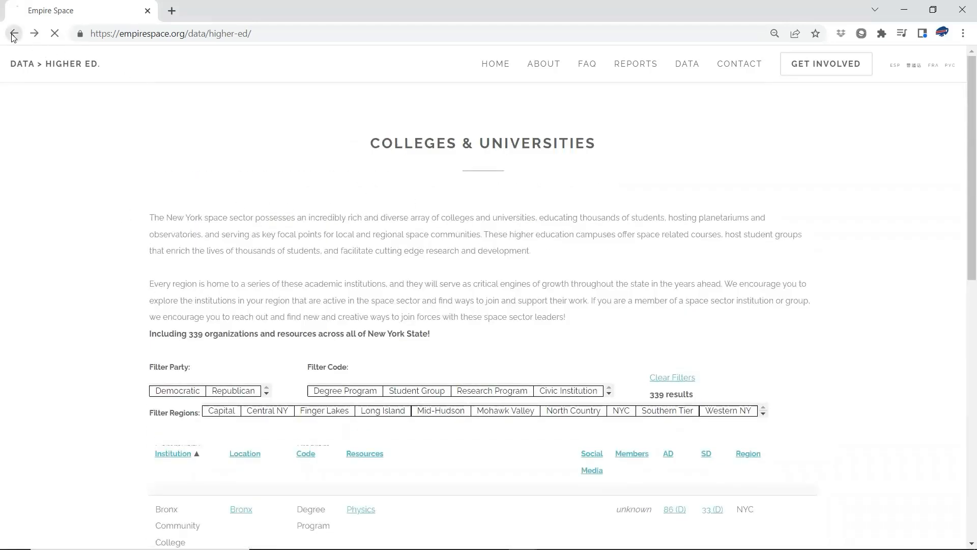
left_click(13, 34)
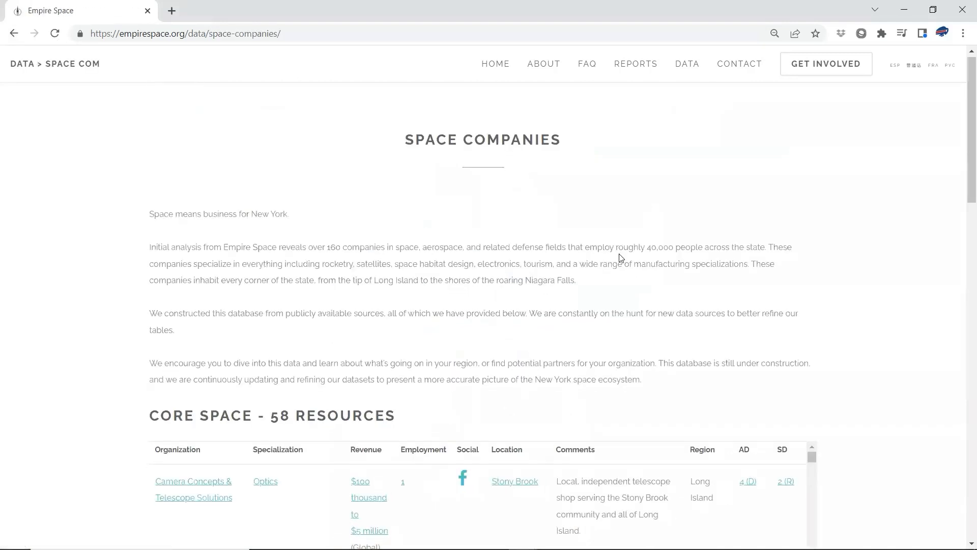
scroll("down", 3)
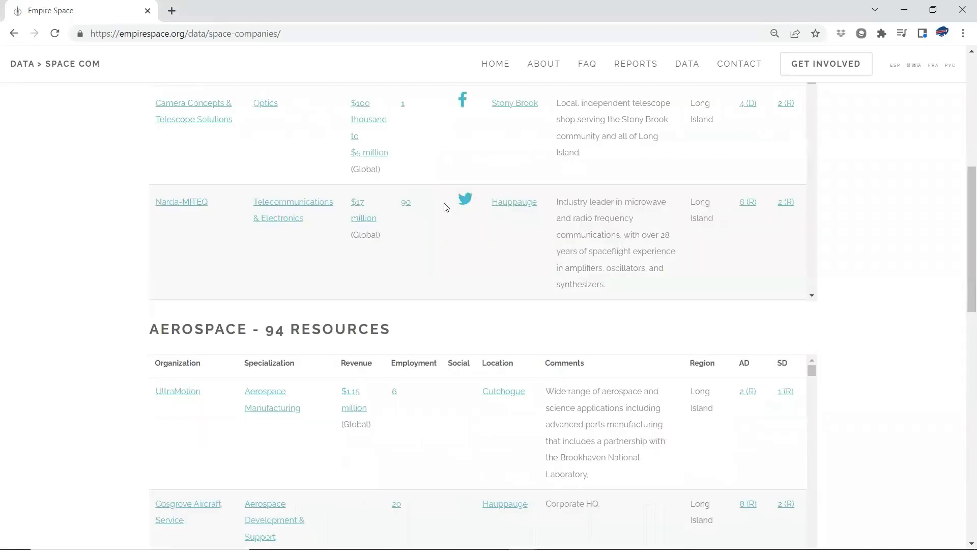
mouse_move(181, 202)
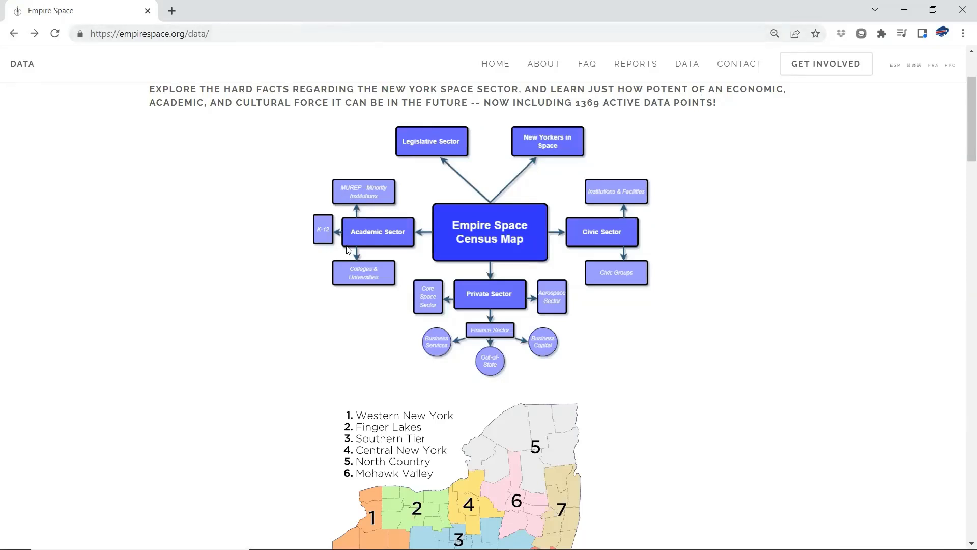
mouse_move(437, 287)
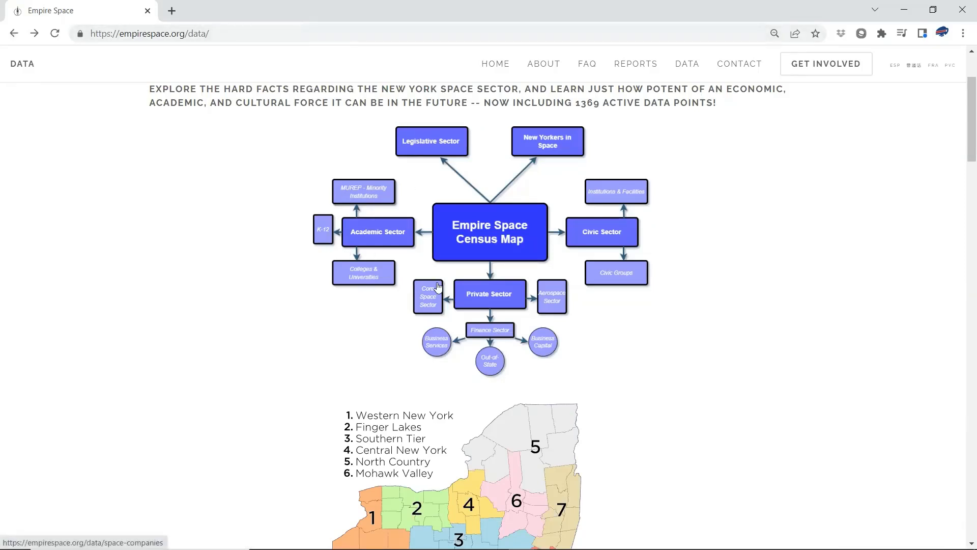
mouse_move(428, 296)
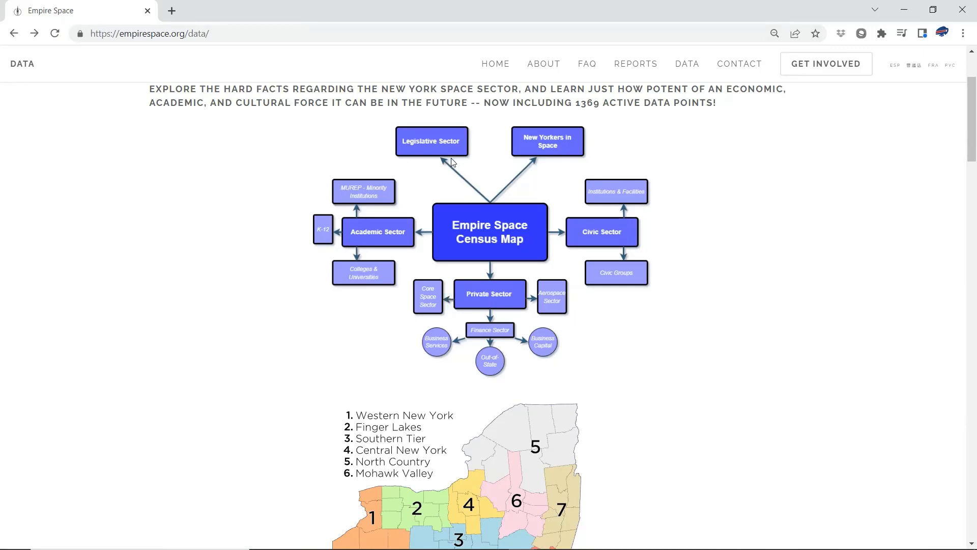
Open the Legislative Sector page and scroll the legislator table down to the Senate districts.
left_click(431, 141)
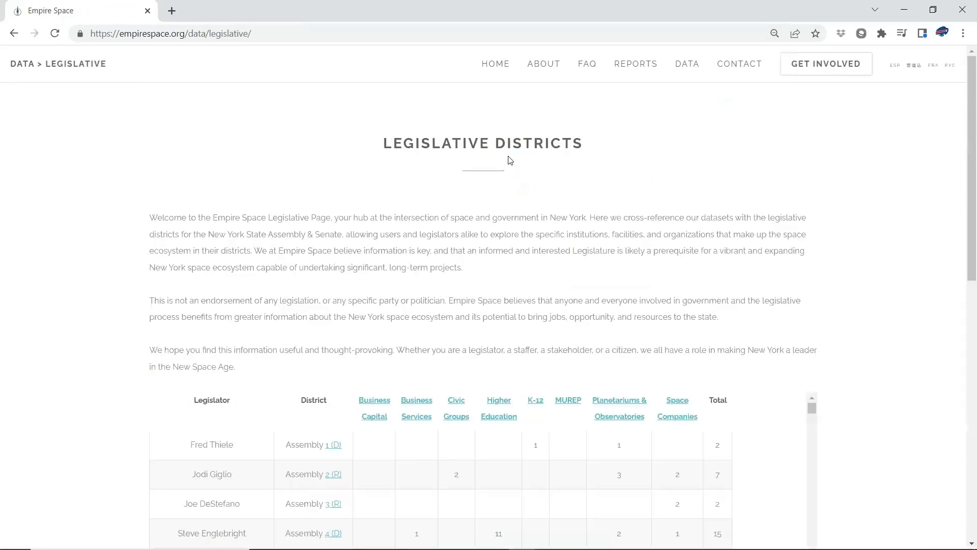
mouse_move(513, 156)
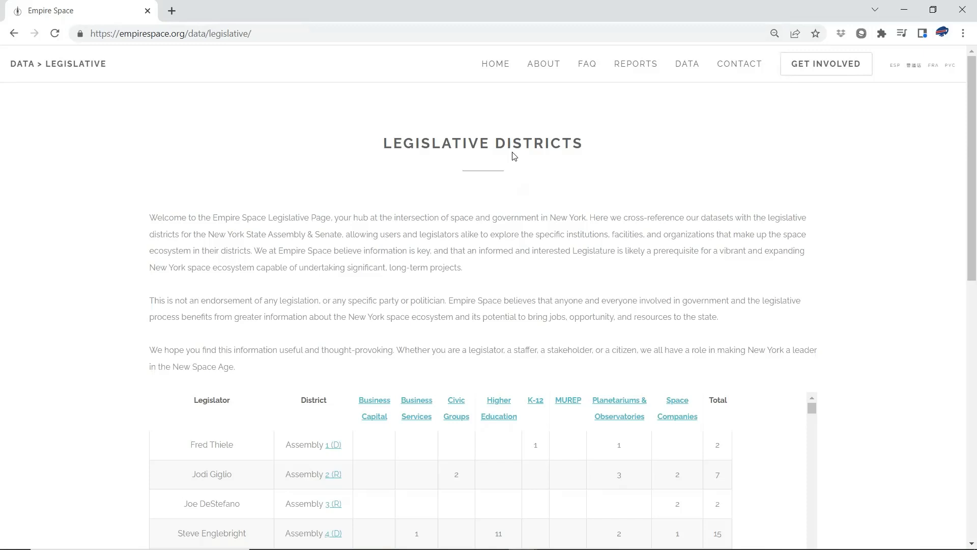
scroll("down", 3)
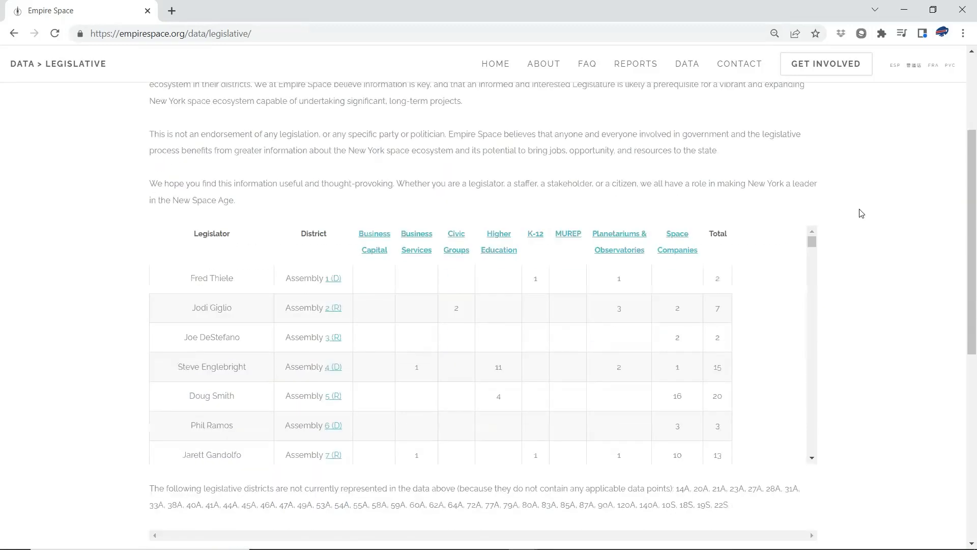
scroll("down", 3)
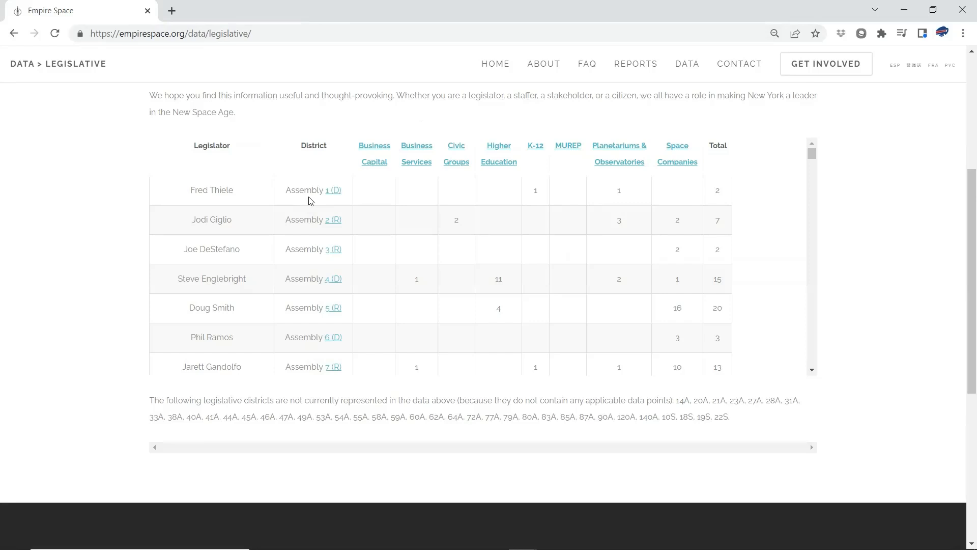
scroll("down", 3)
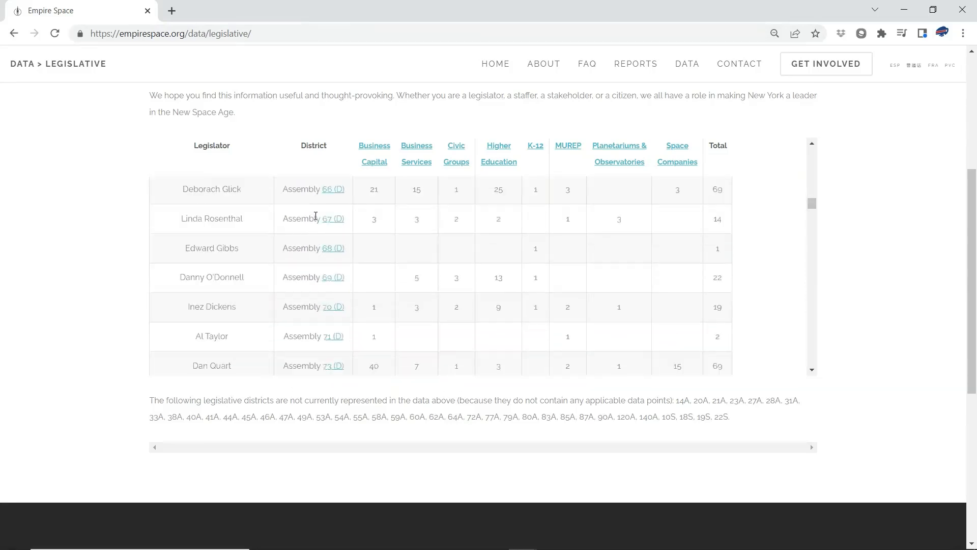
scroll("down", 3)
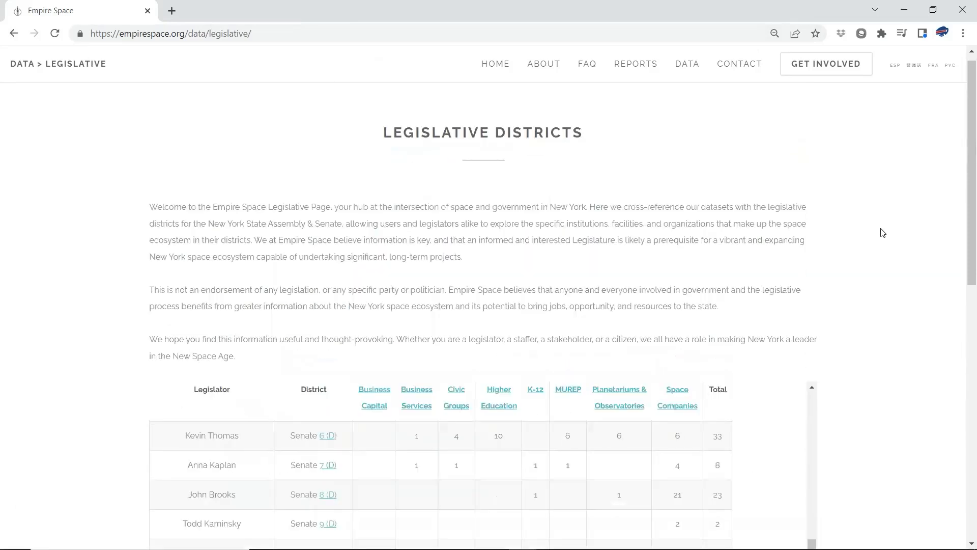
scroll("down", 3)
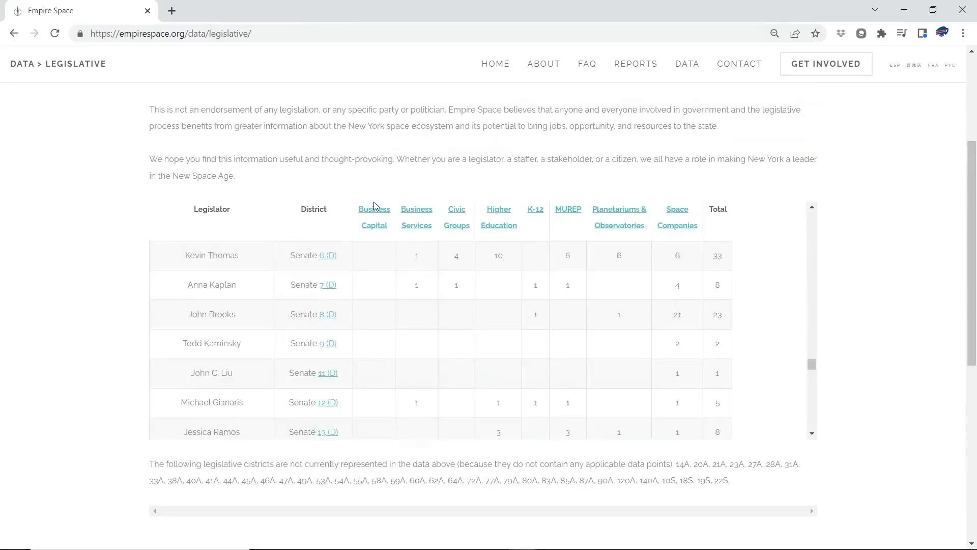
mouse_move(374, 214)
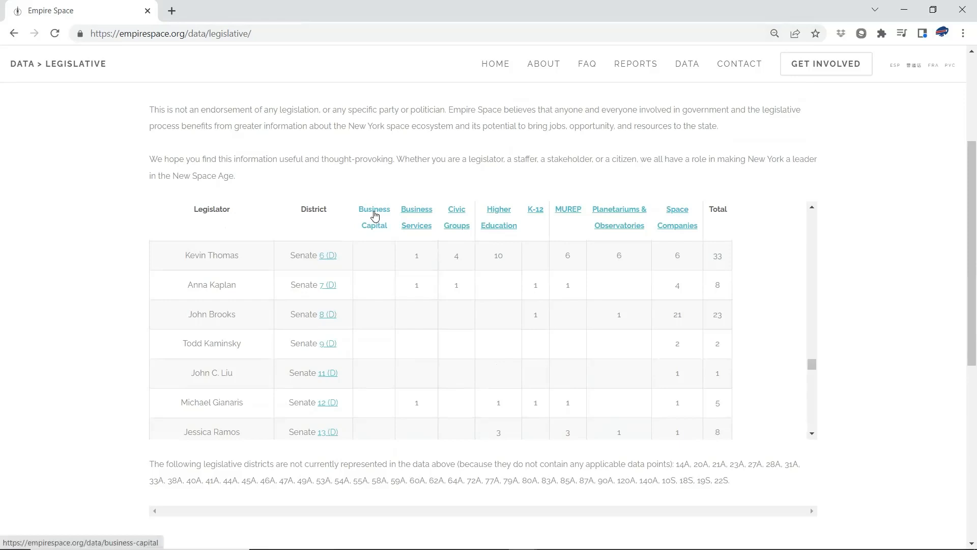
mouse_move(485, 213)
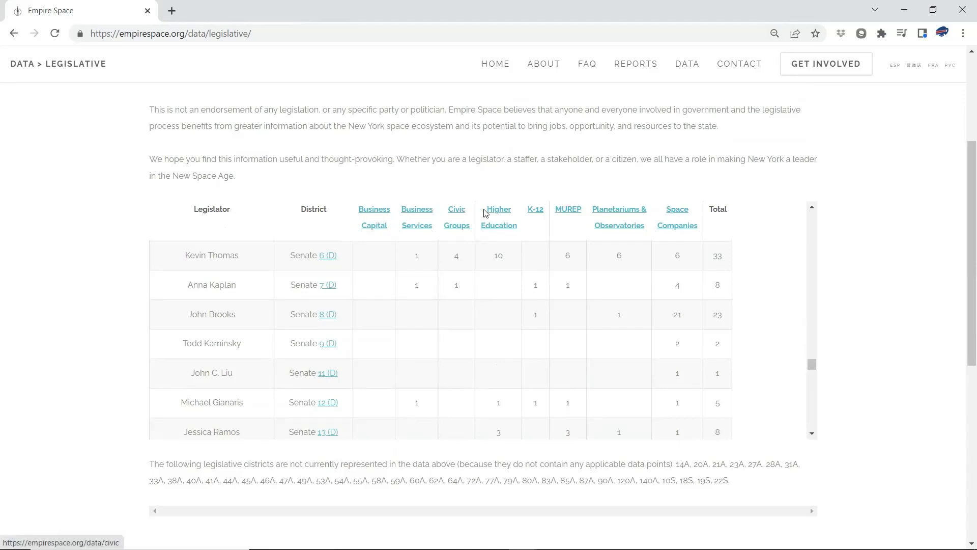
mouse_move(555, 211)
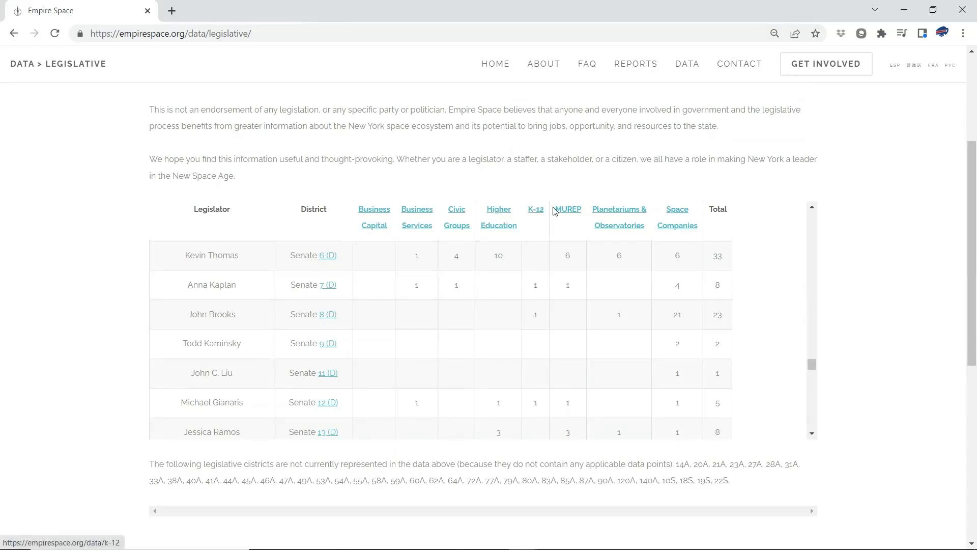
mouse_move(567, 208)
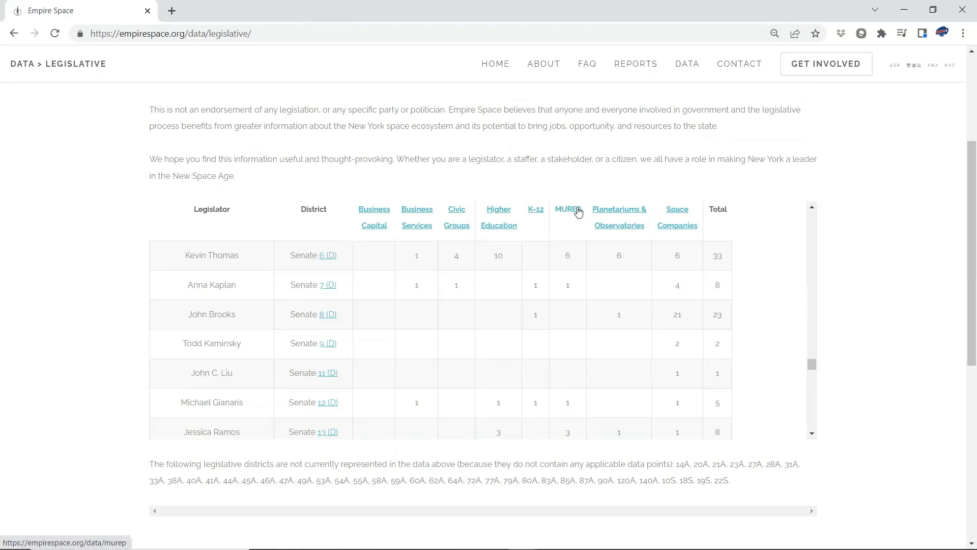
mouse_move(664, 211)
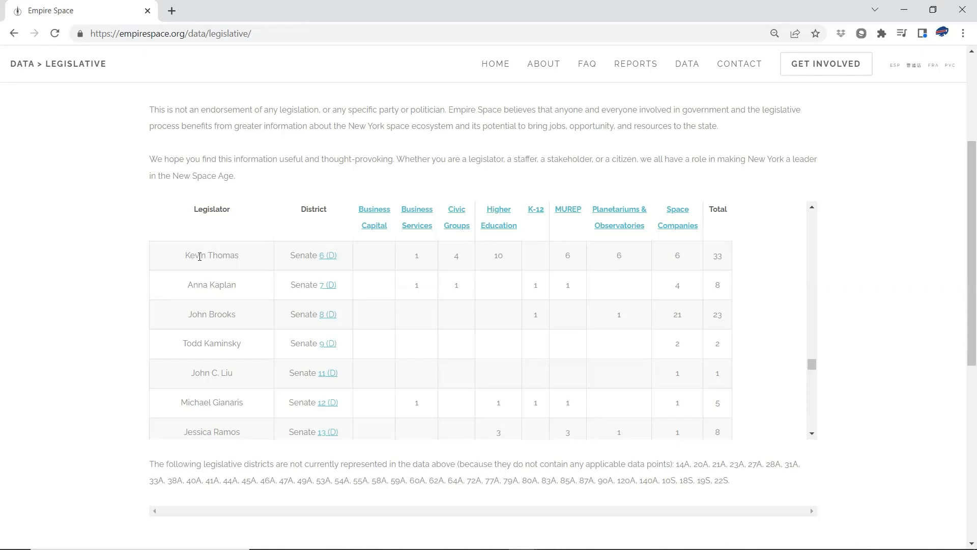
mouse_move(498, 285)
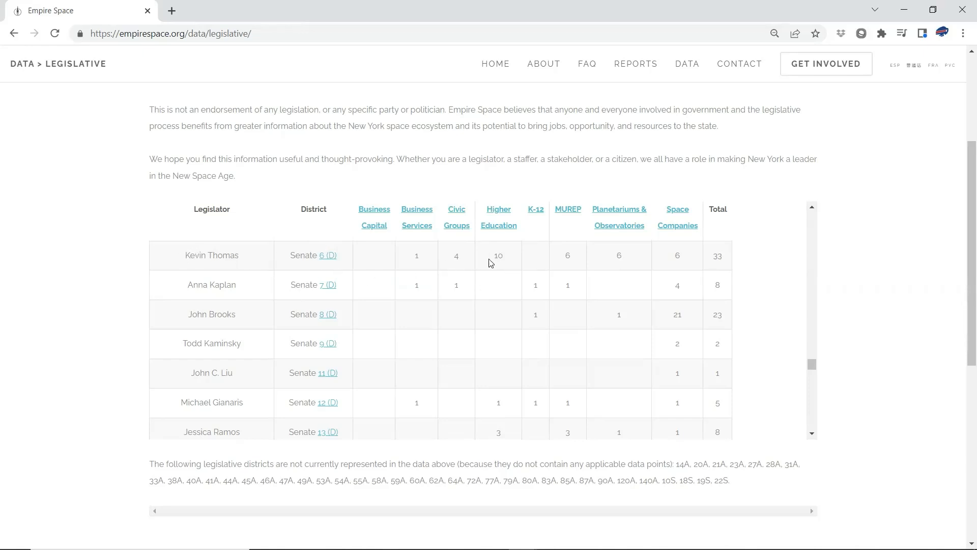
mouse_move(497, 253)
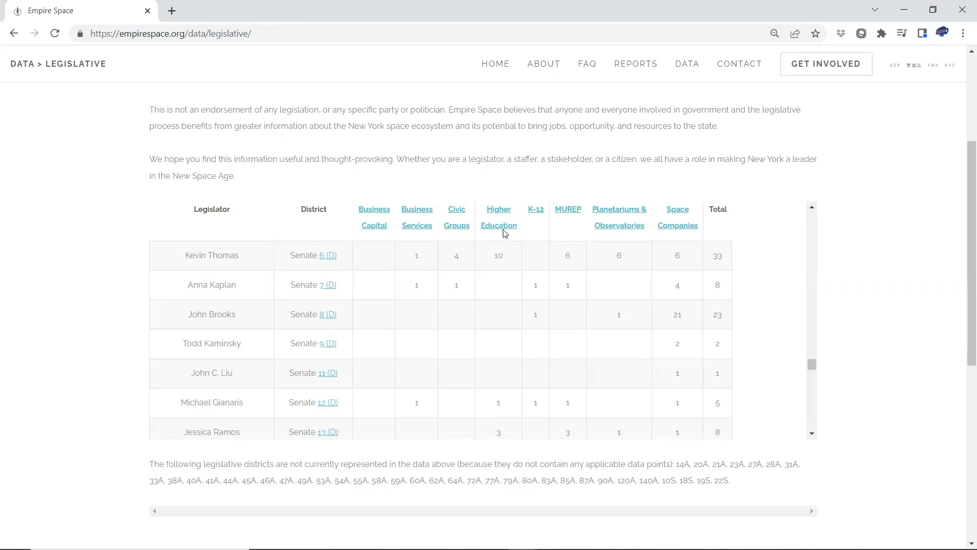
Sort the Higher Ed. table by Senate district, showing Senate district 6 institutions.
left_click(498, 216)
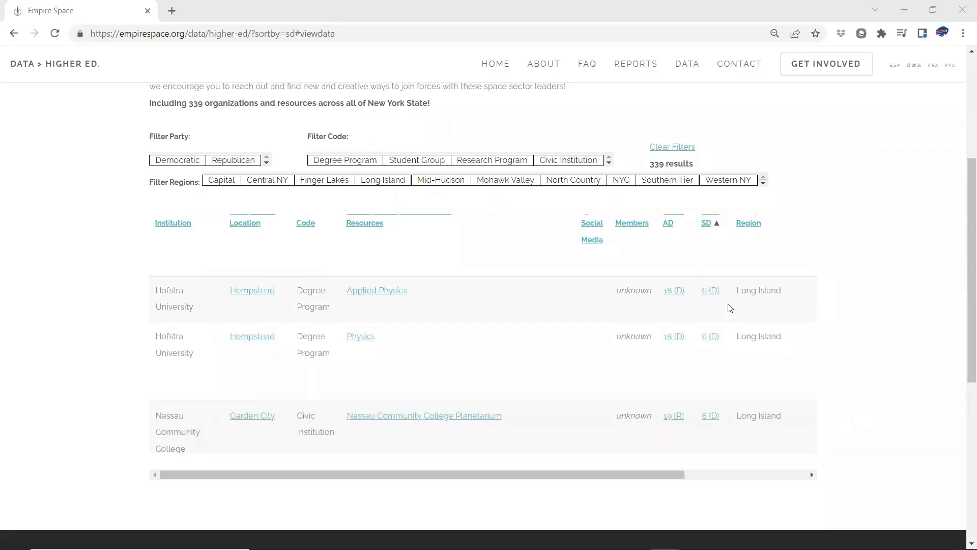
mouse_move(722, 304)
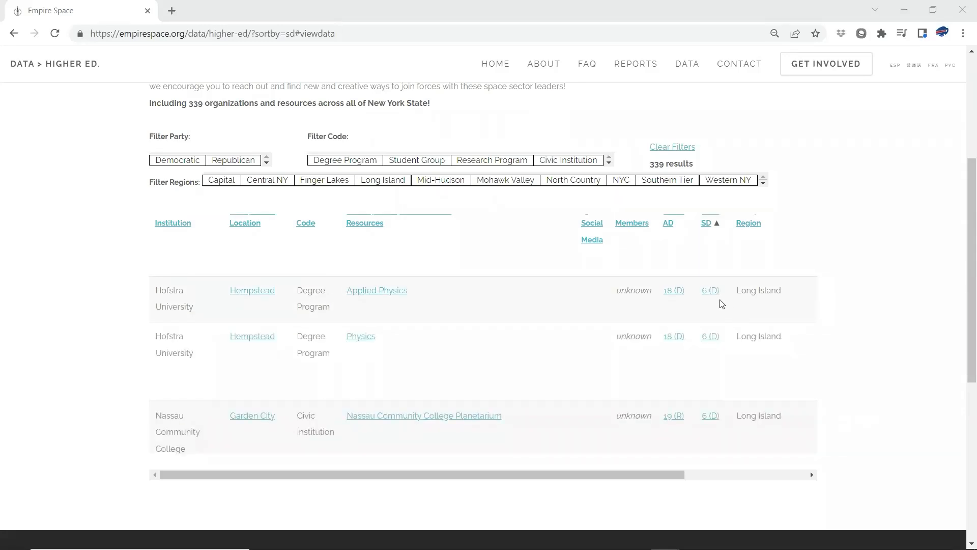
mouse_move(415, 302)
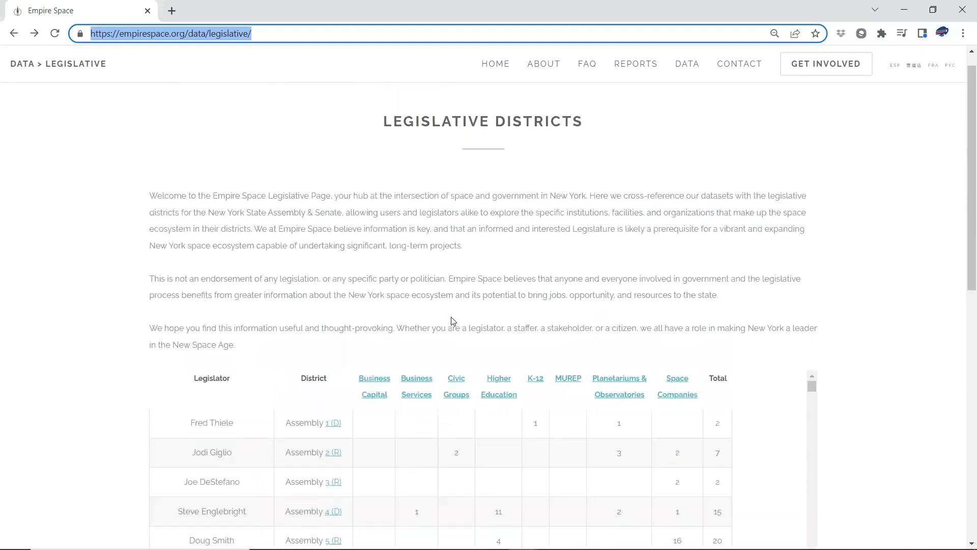
Scroll down, then return to the Data overview page with the sector census map.
scroll("down", 3)
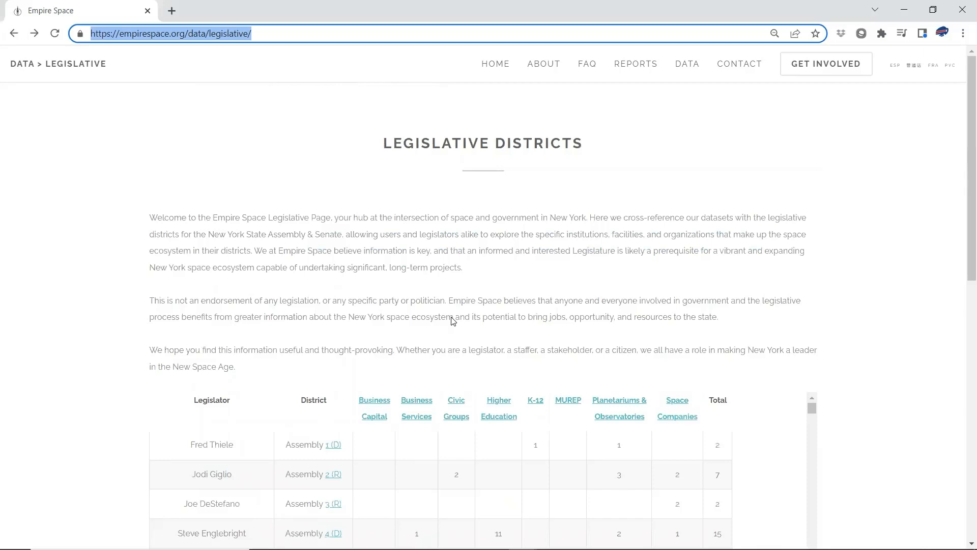
left_click(686, 64)
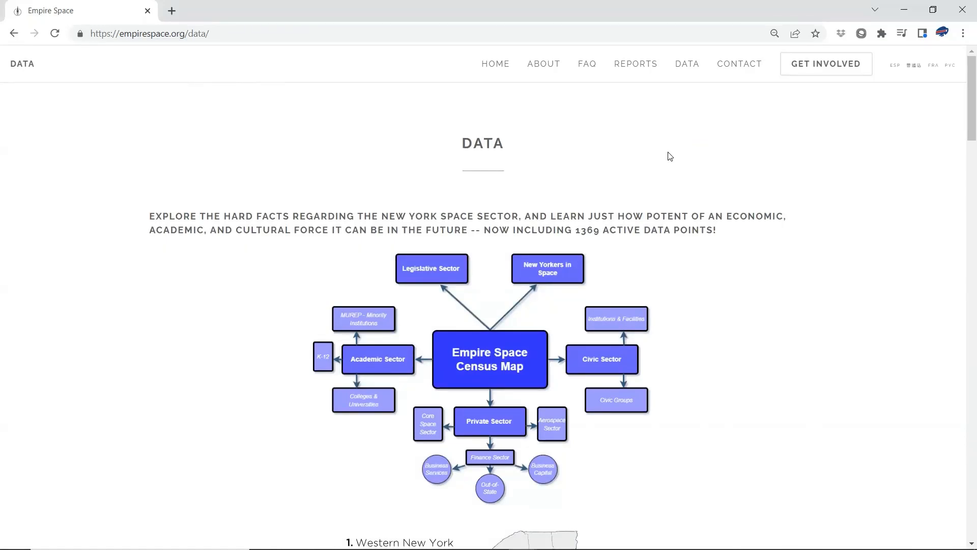
mouse_move(642, 136)
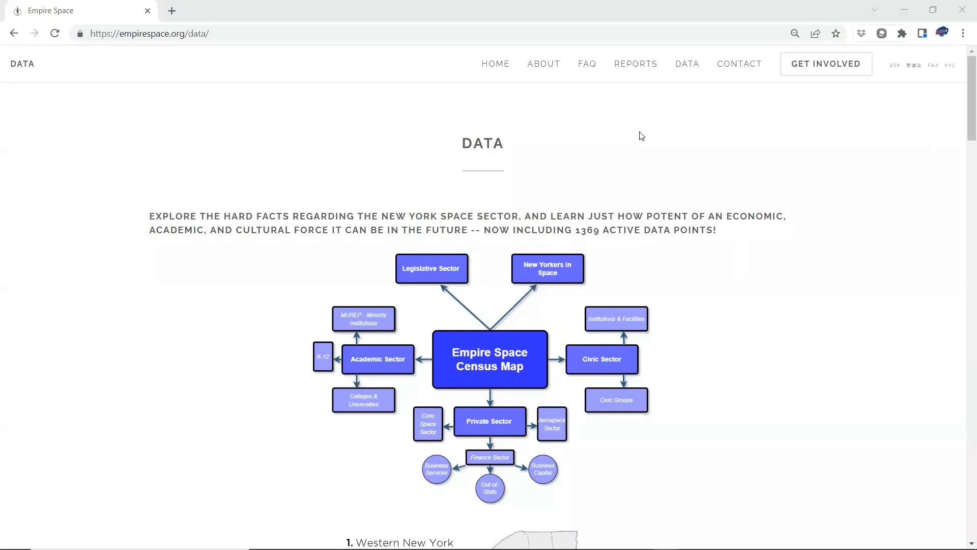
mouse_move(636, 63)
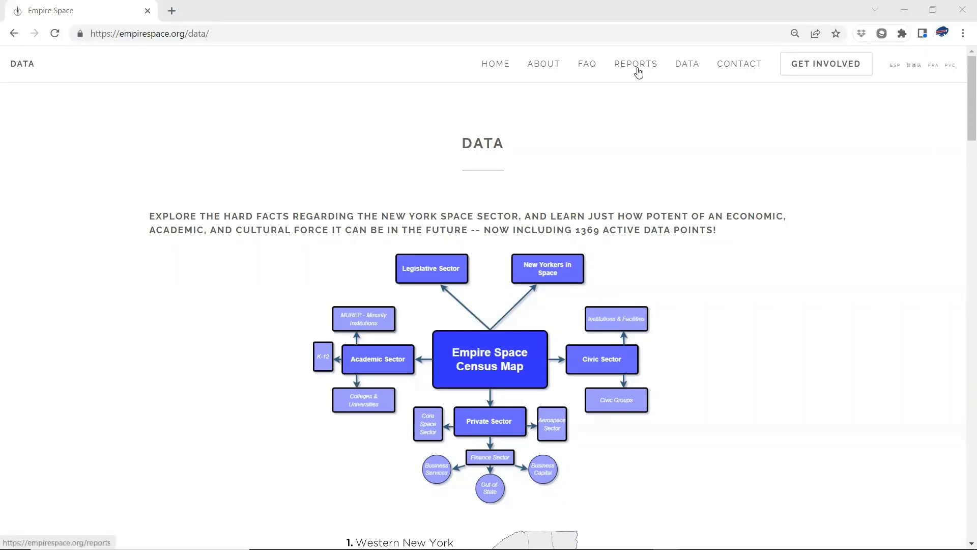
left_click(635, 64)
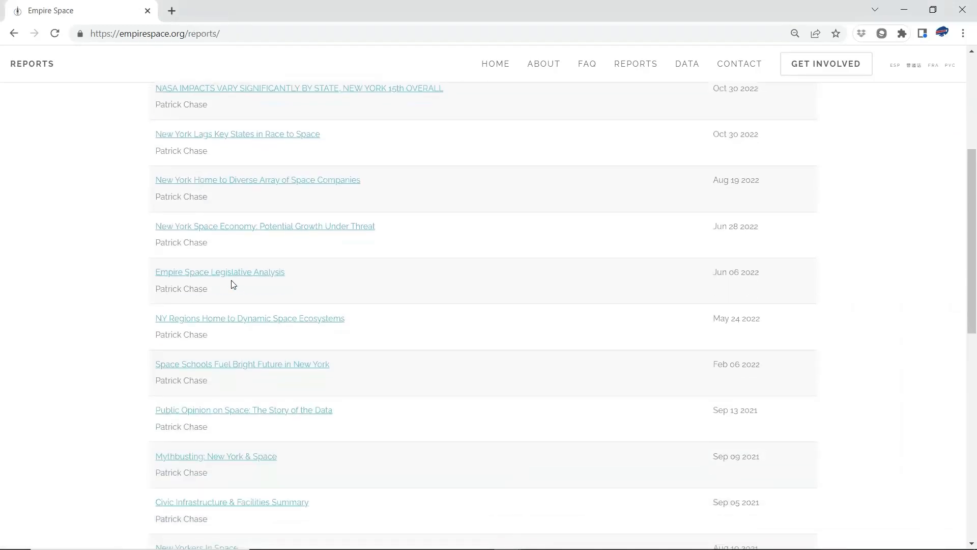
left_click(220, 271)
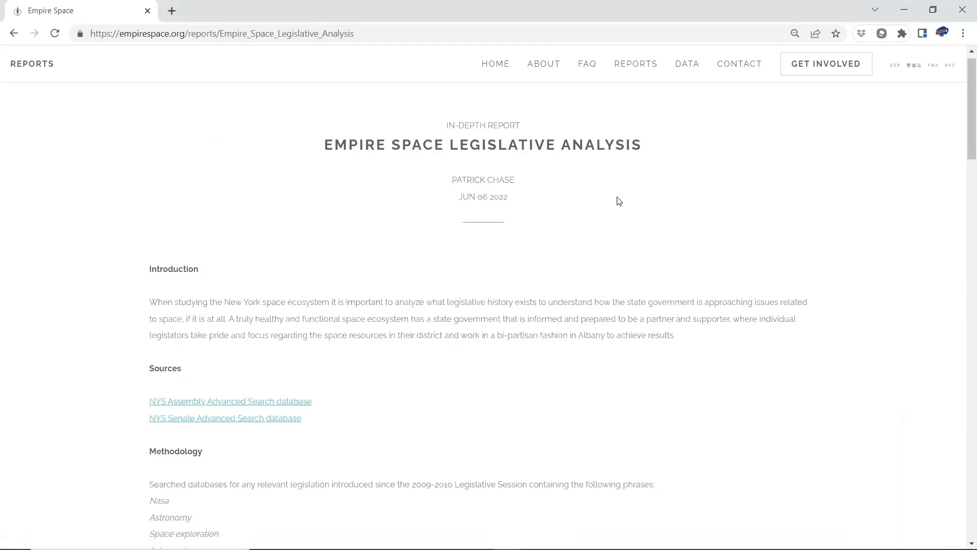
scroll("down", 3)
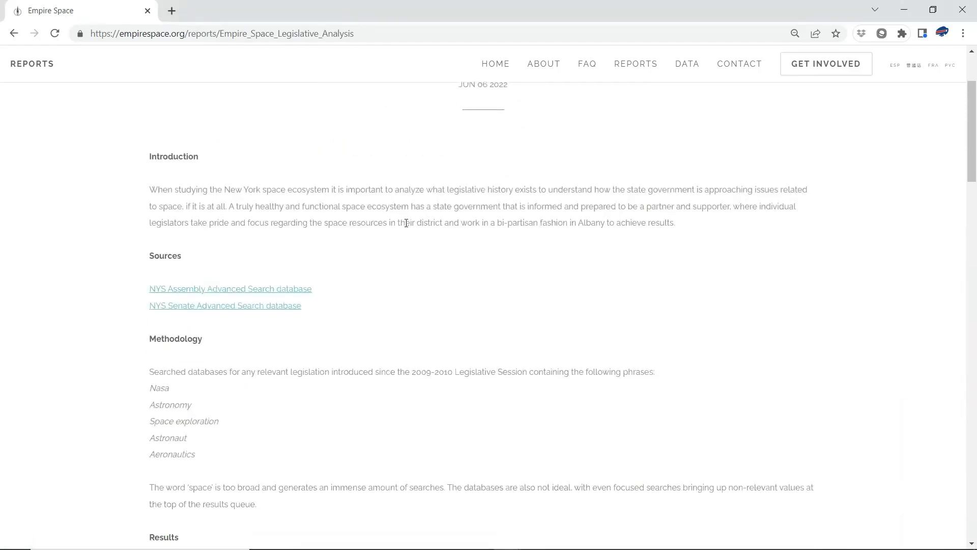
mouse_move(413, 220)
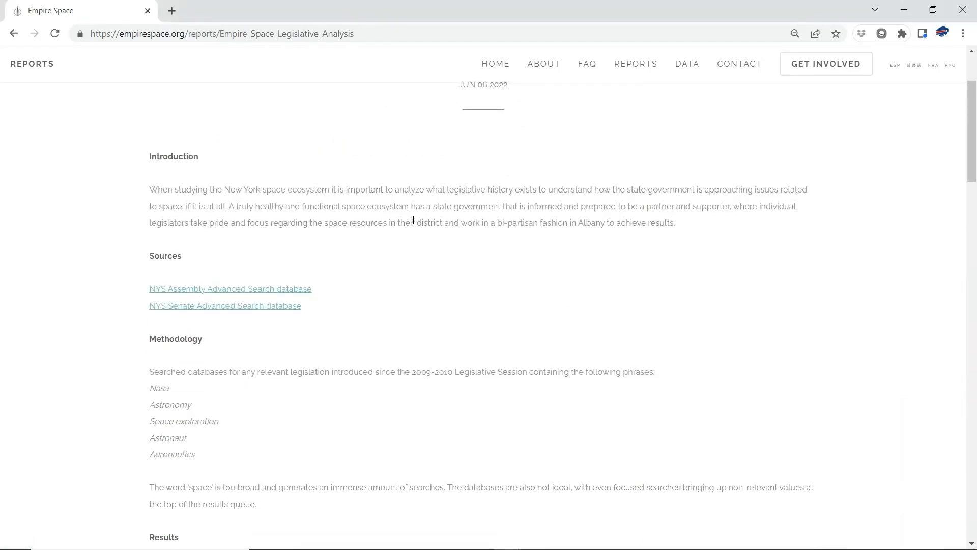
scroll("down", 3)
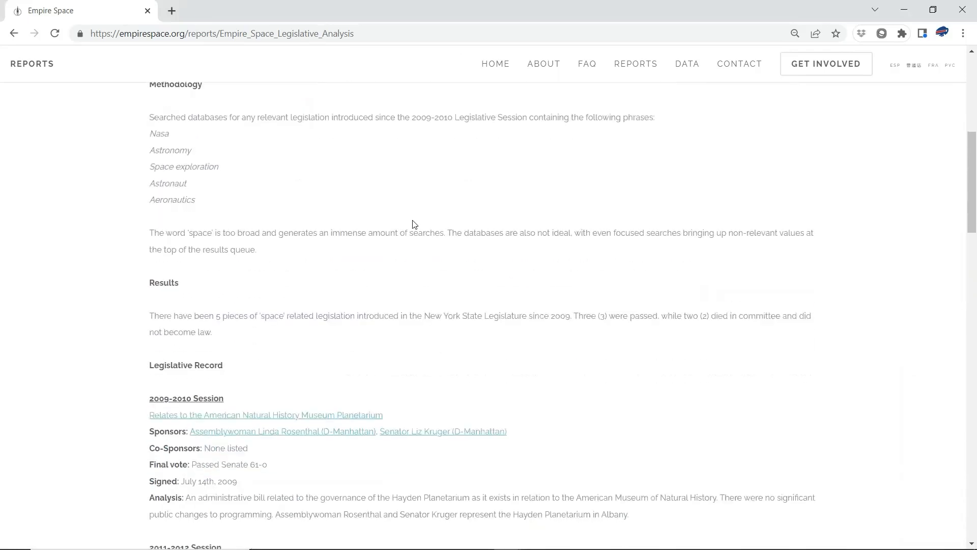
scroll("down", 3)
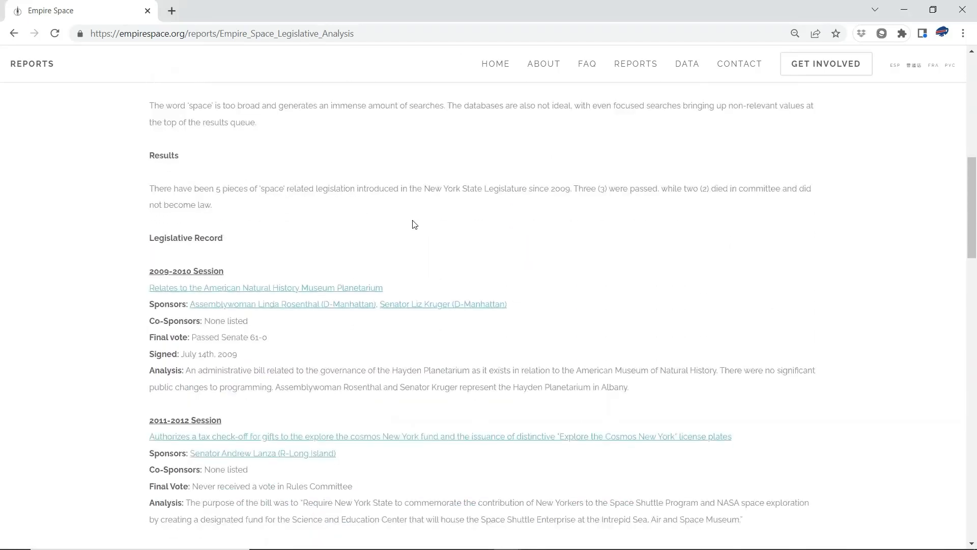
scroll("down", 3)
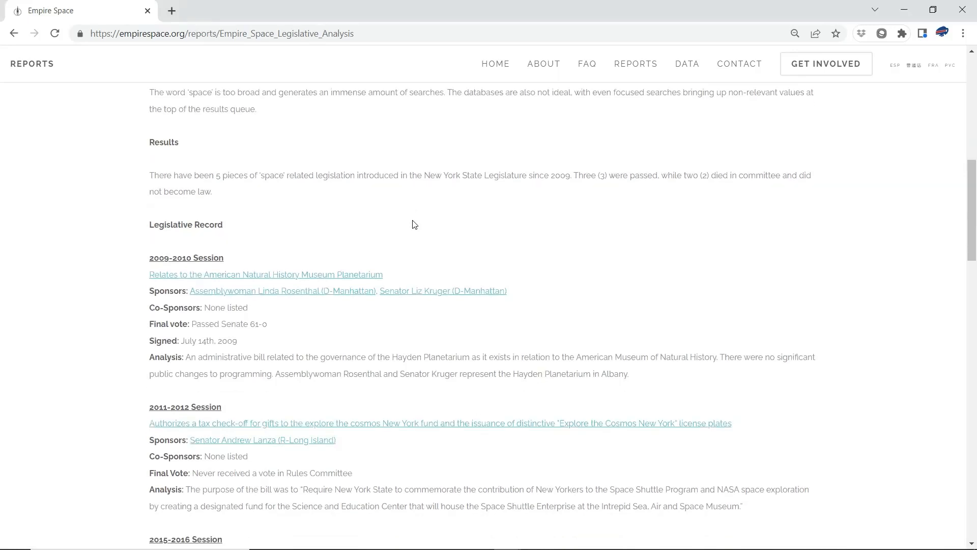
scroll("down", 3)
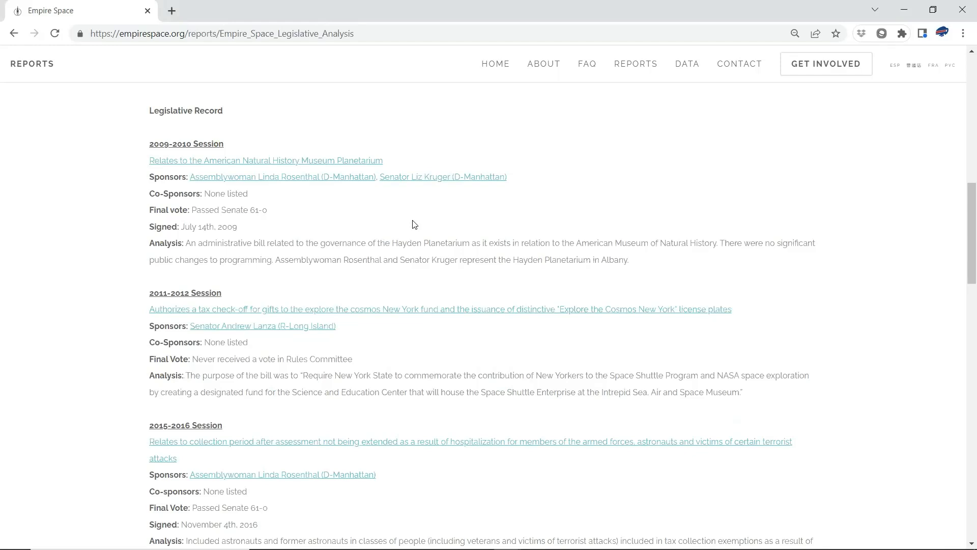
scroll("down", 3)
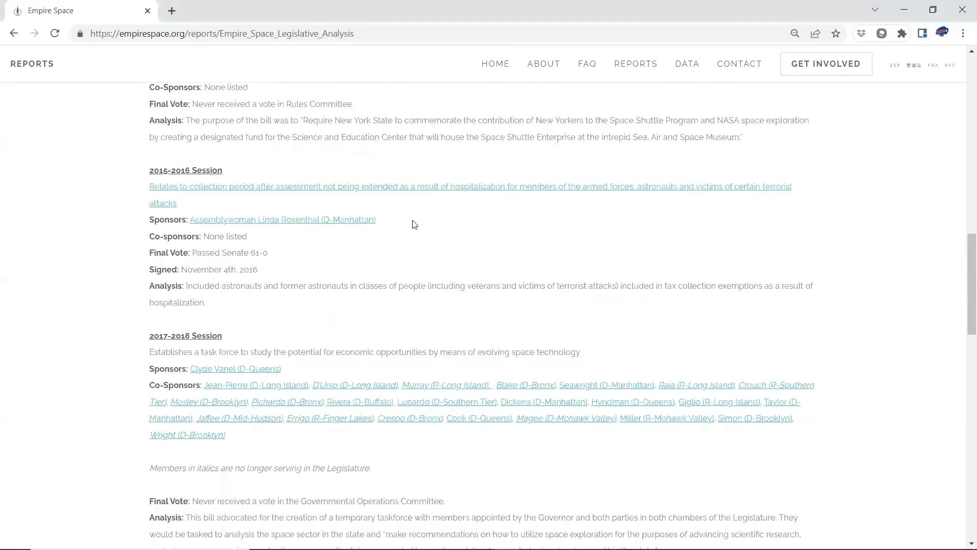
scroll("down", 3)
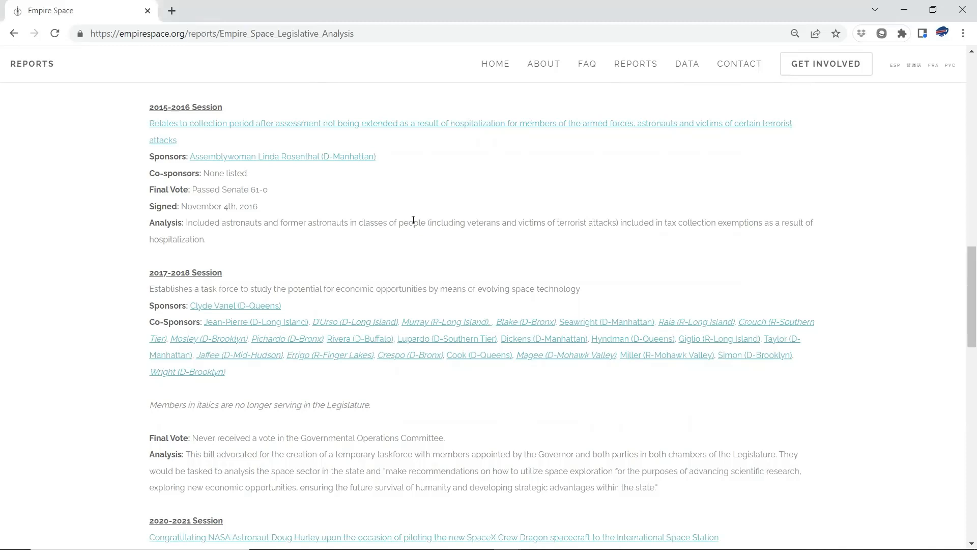
scroll("down", 3)
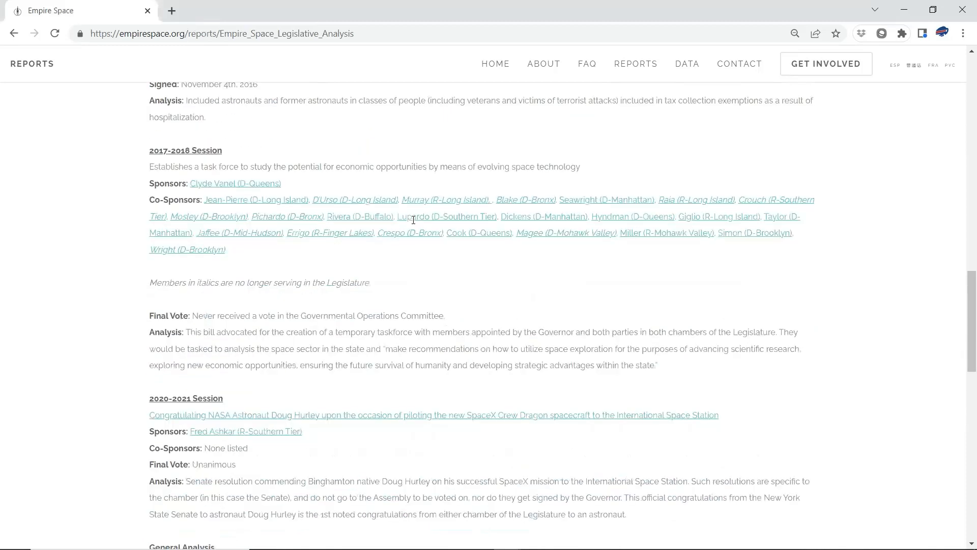
scroll("down", 3)
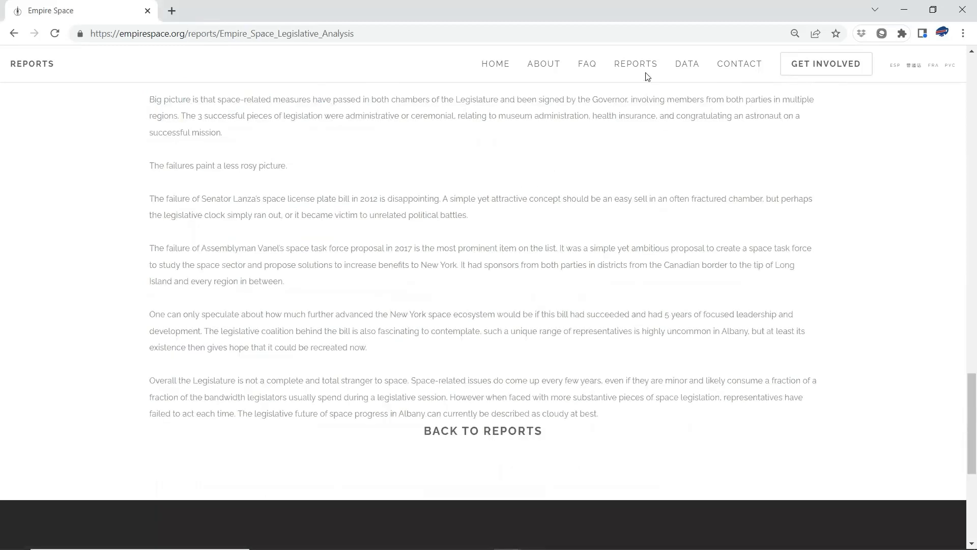
left_click(688, 64)
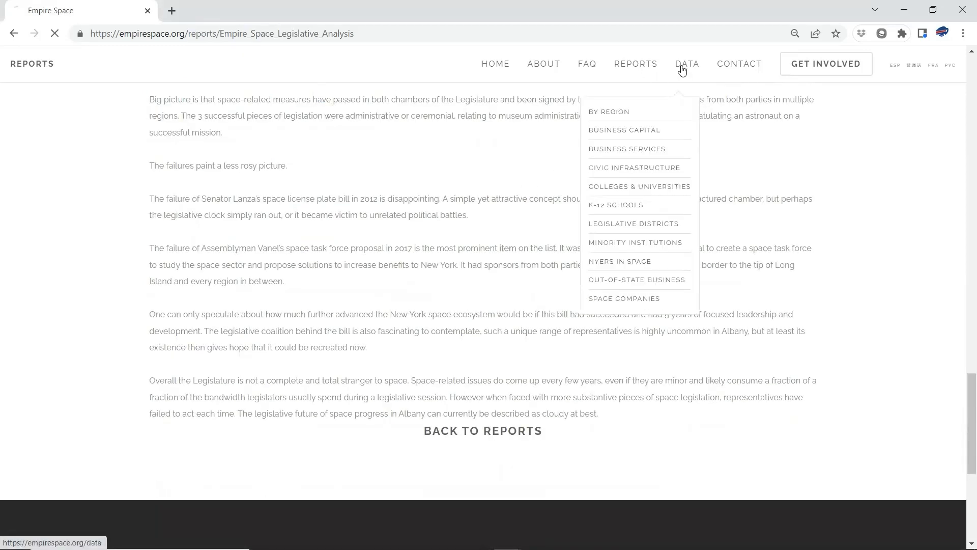
left_click(688, 63)
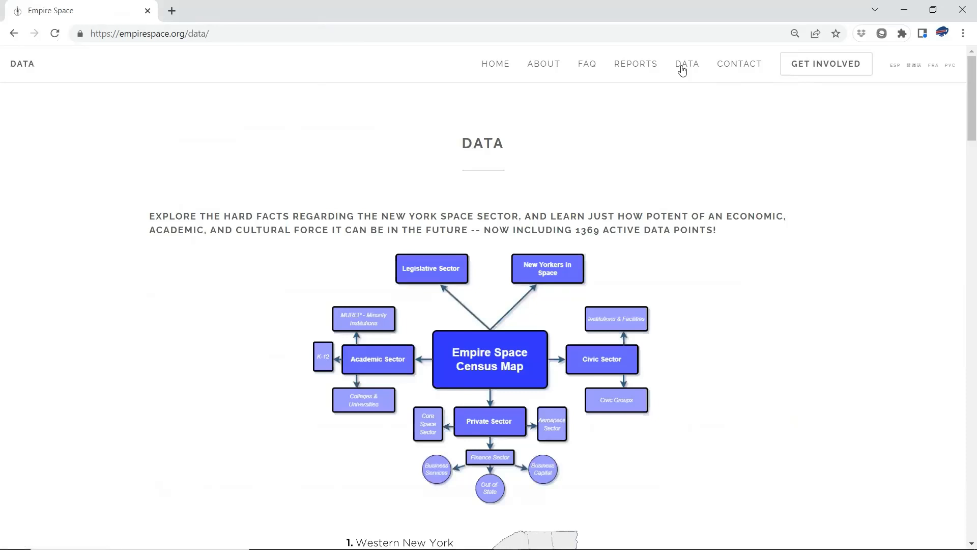